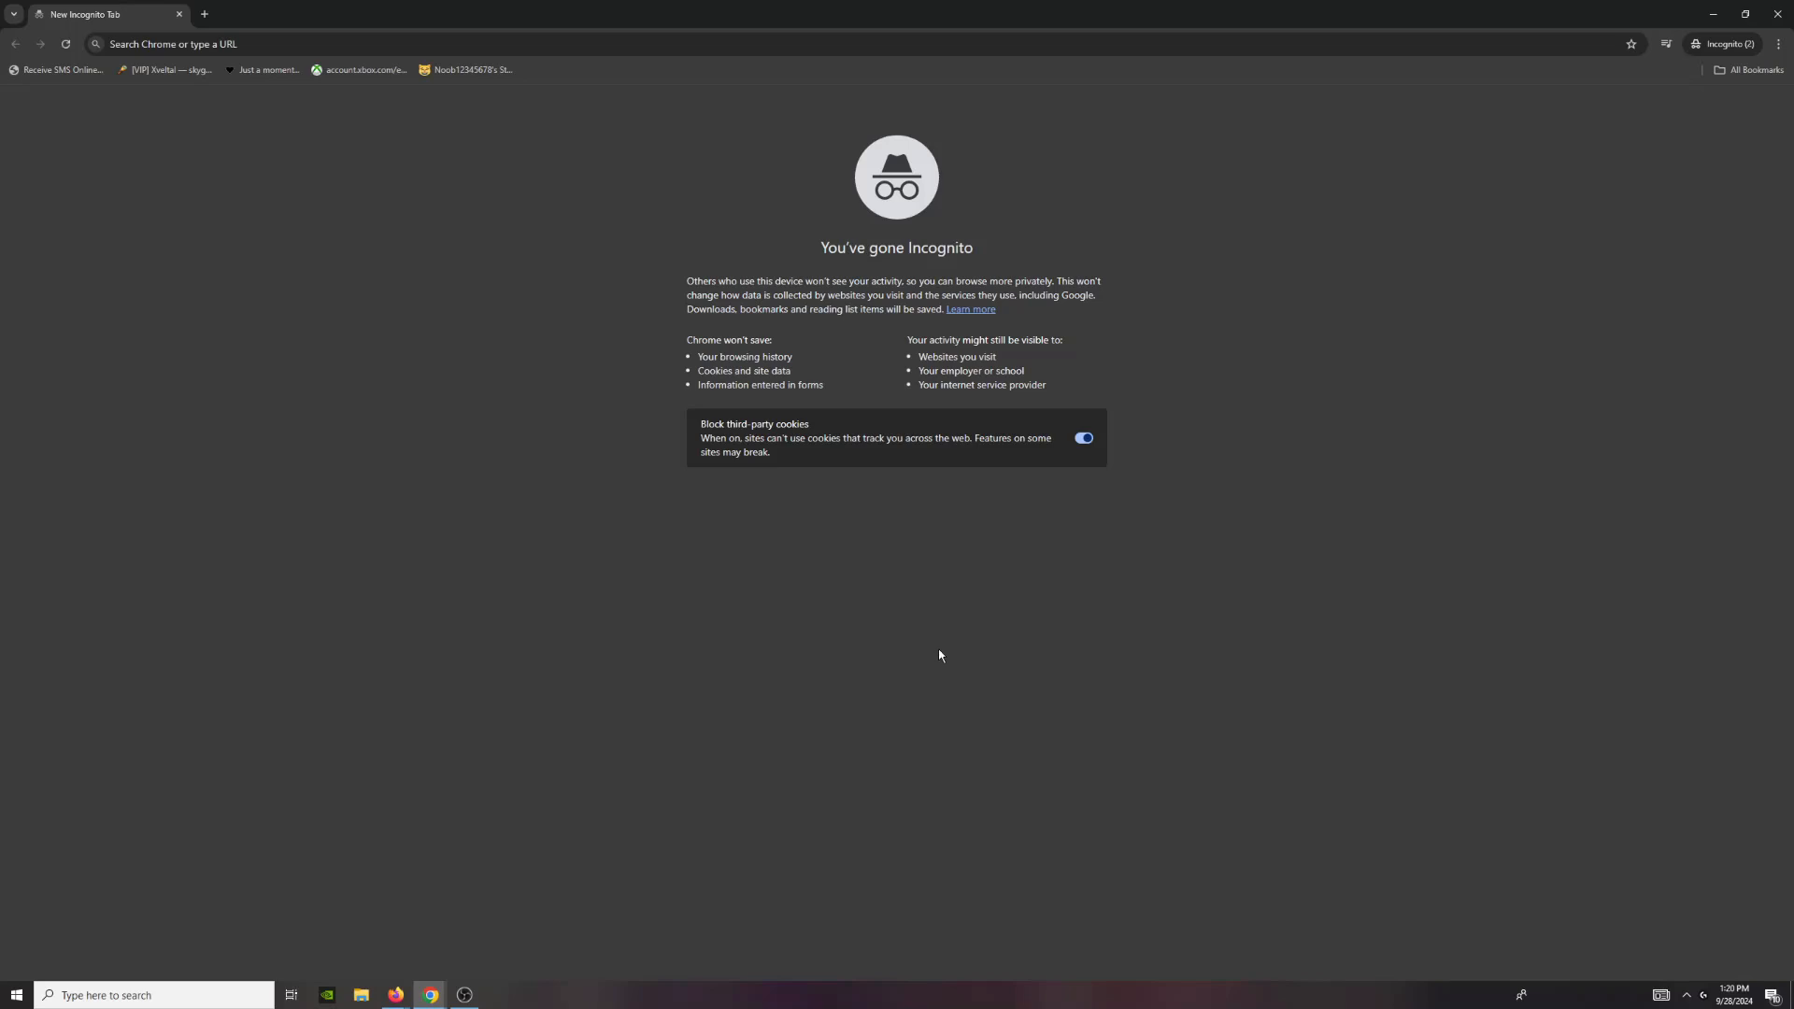
pyautogui.moveTo(280, 290)
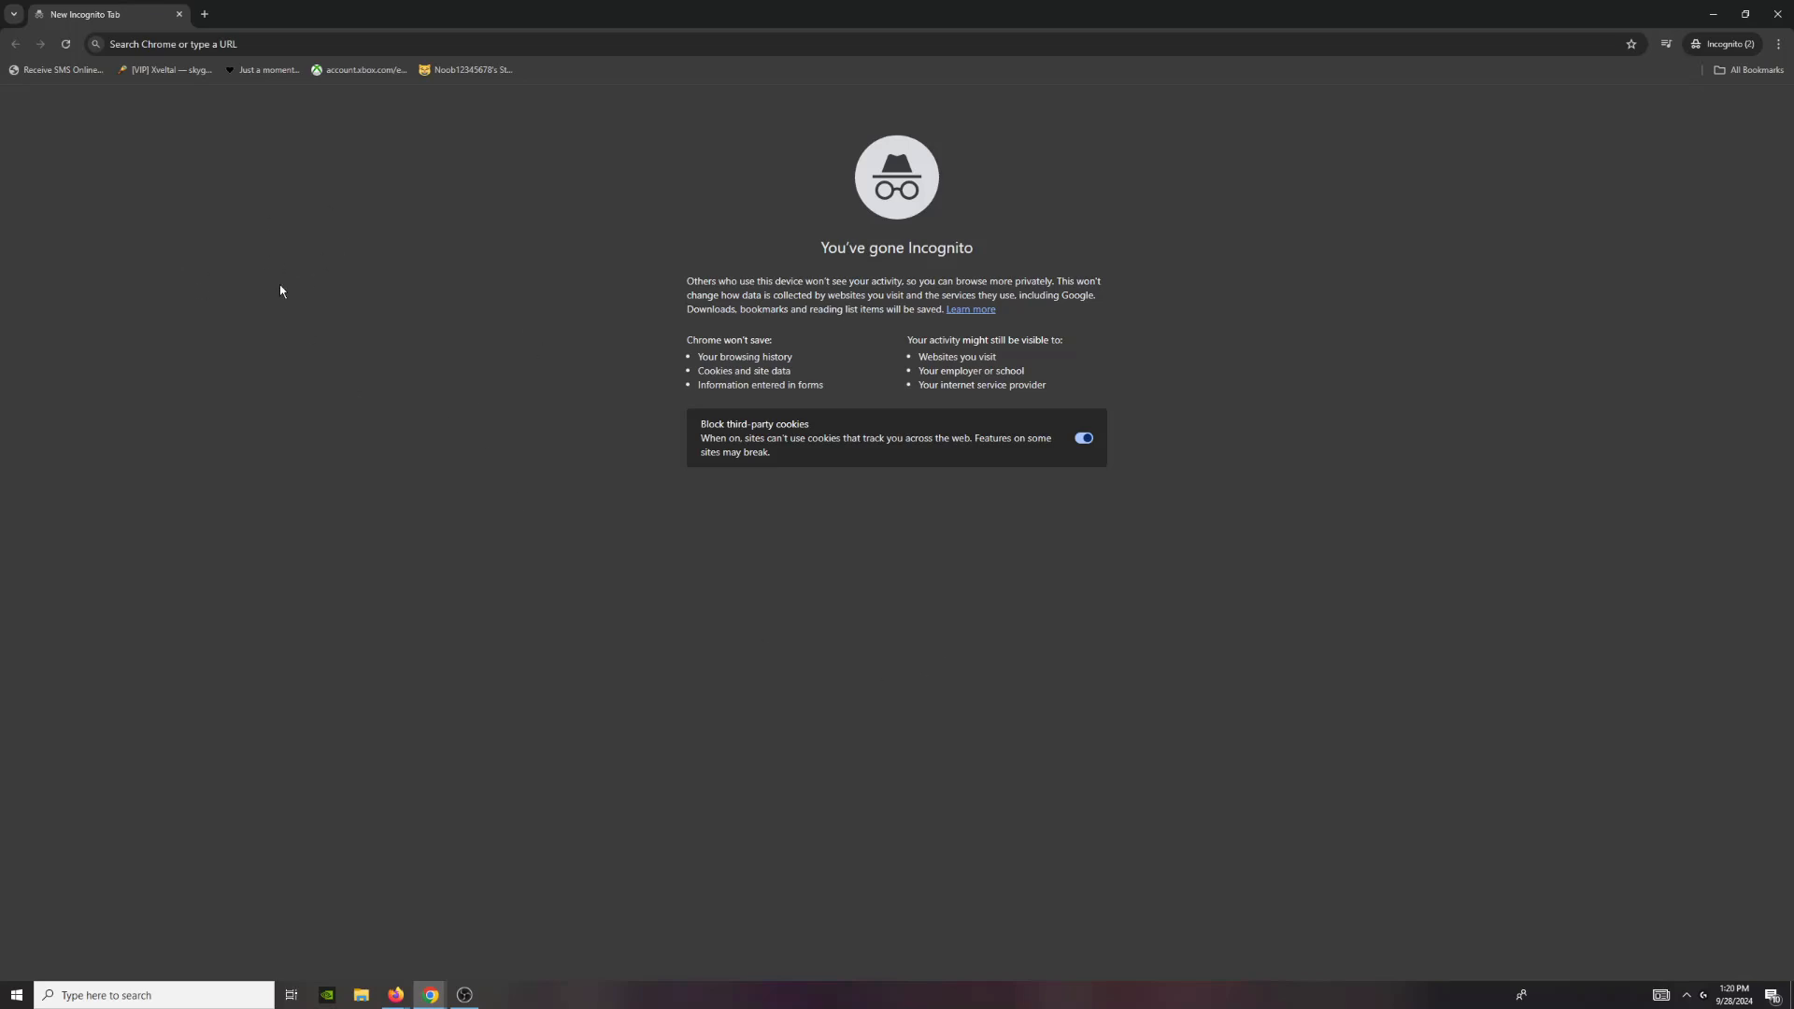
# Search the web for 'namemc' and go to the NameMC homepage from the results
pyautogui.write('namemc')
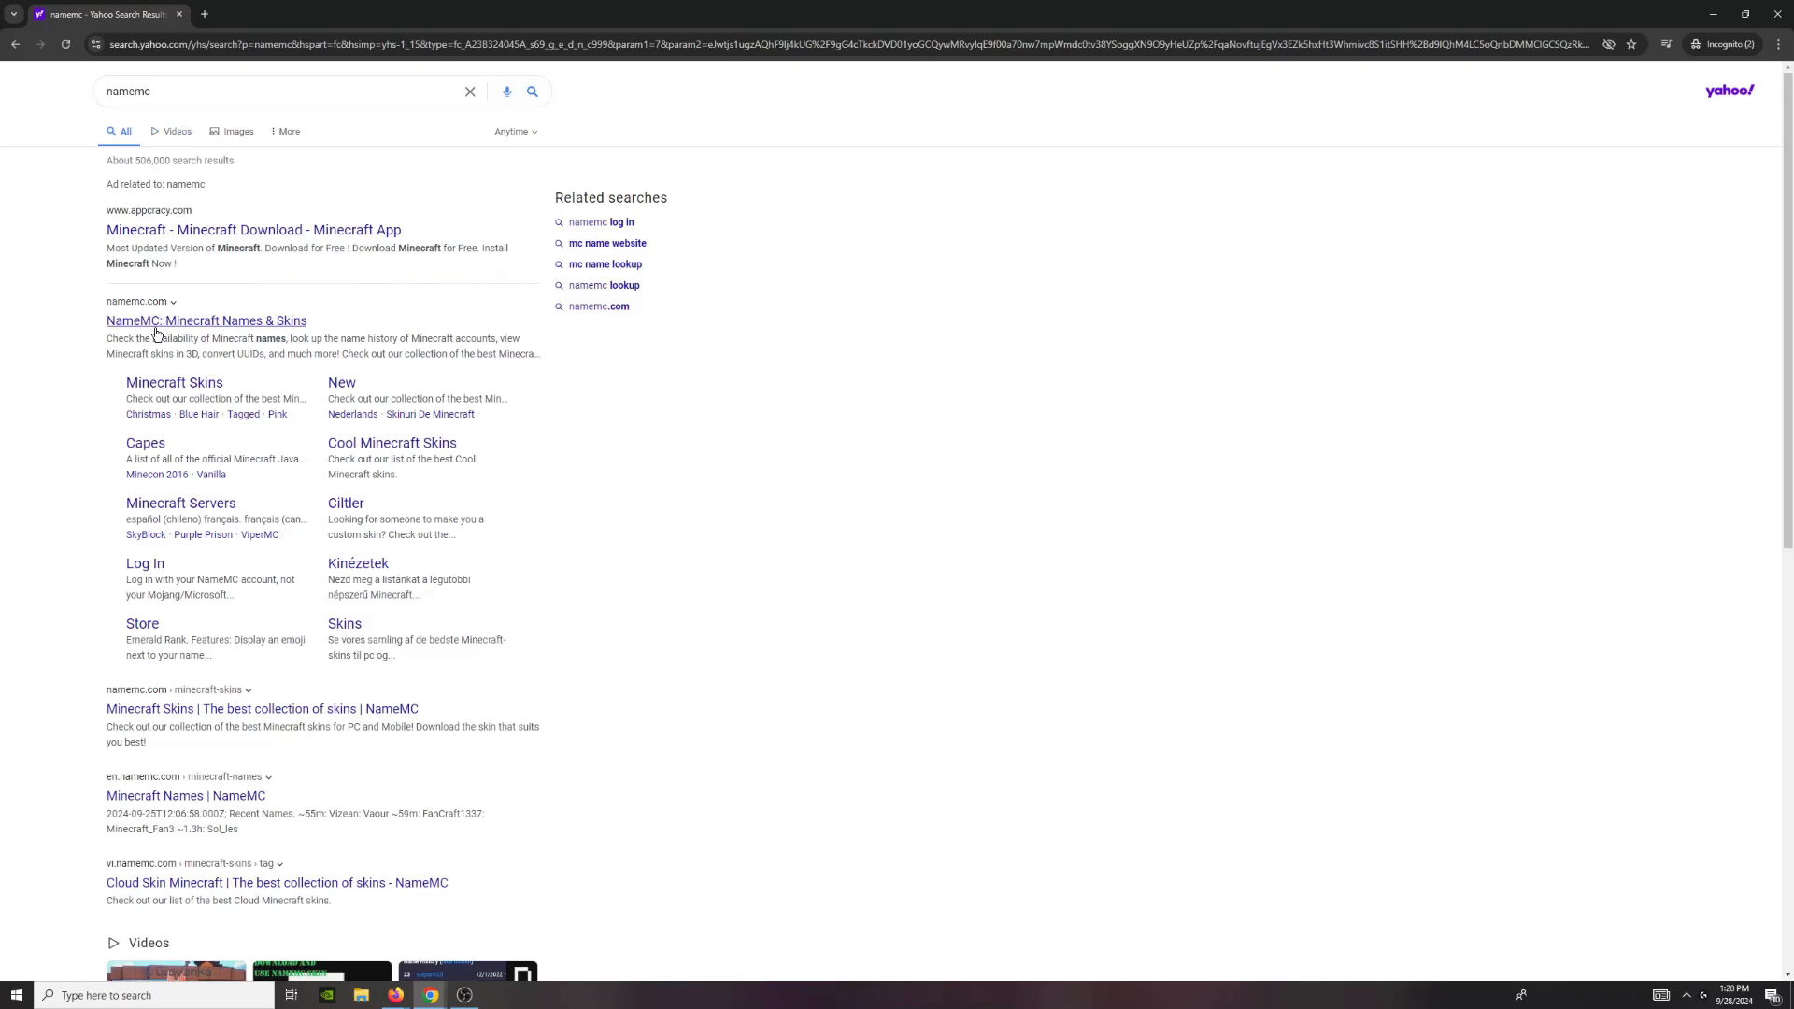
pyautogui.click(209, 322)
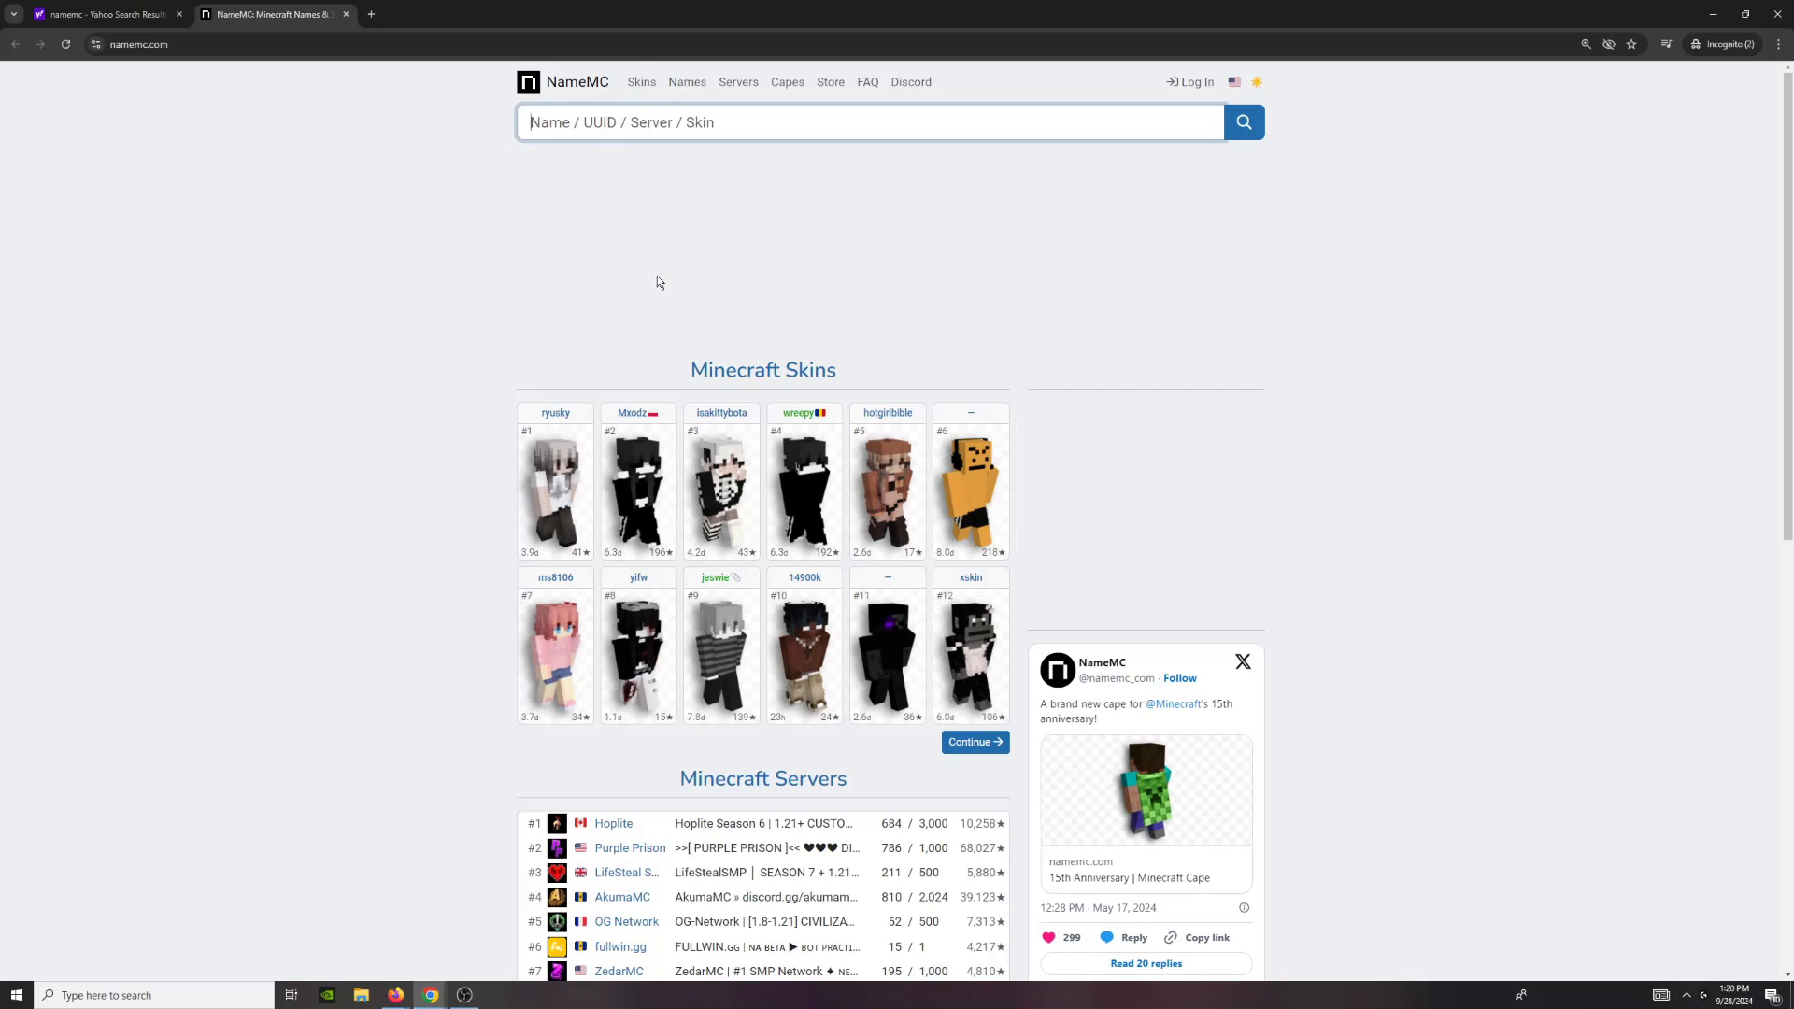
pyautogui.moveTo(628, 266)
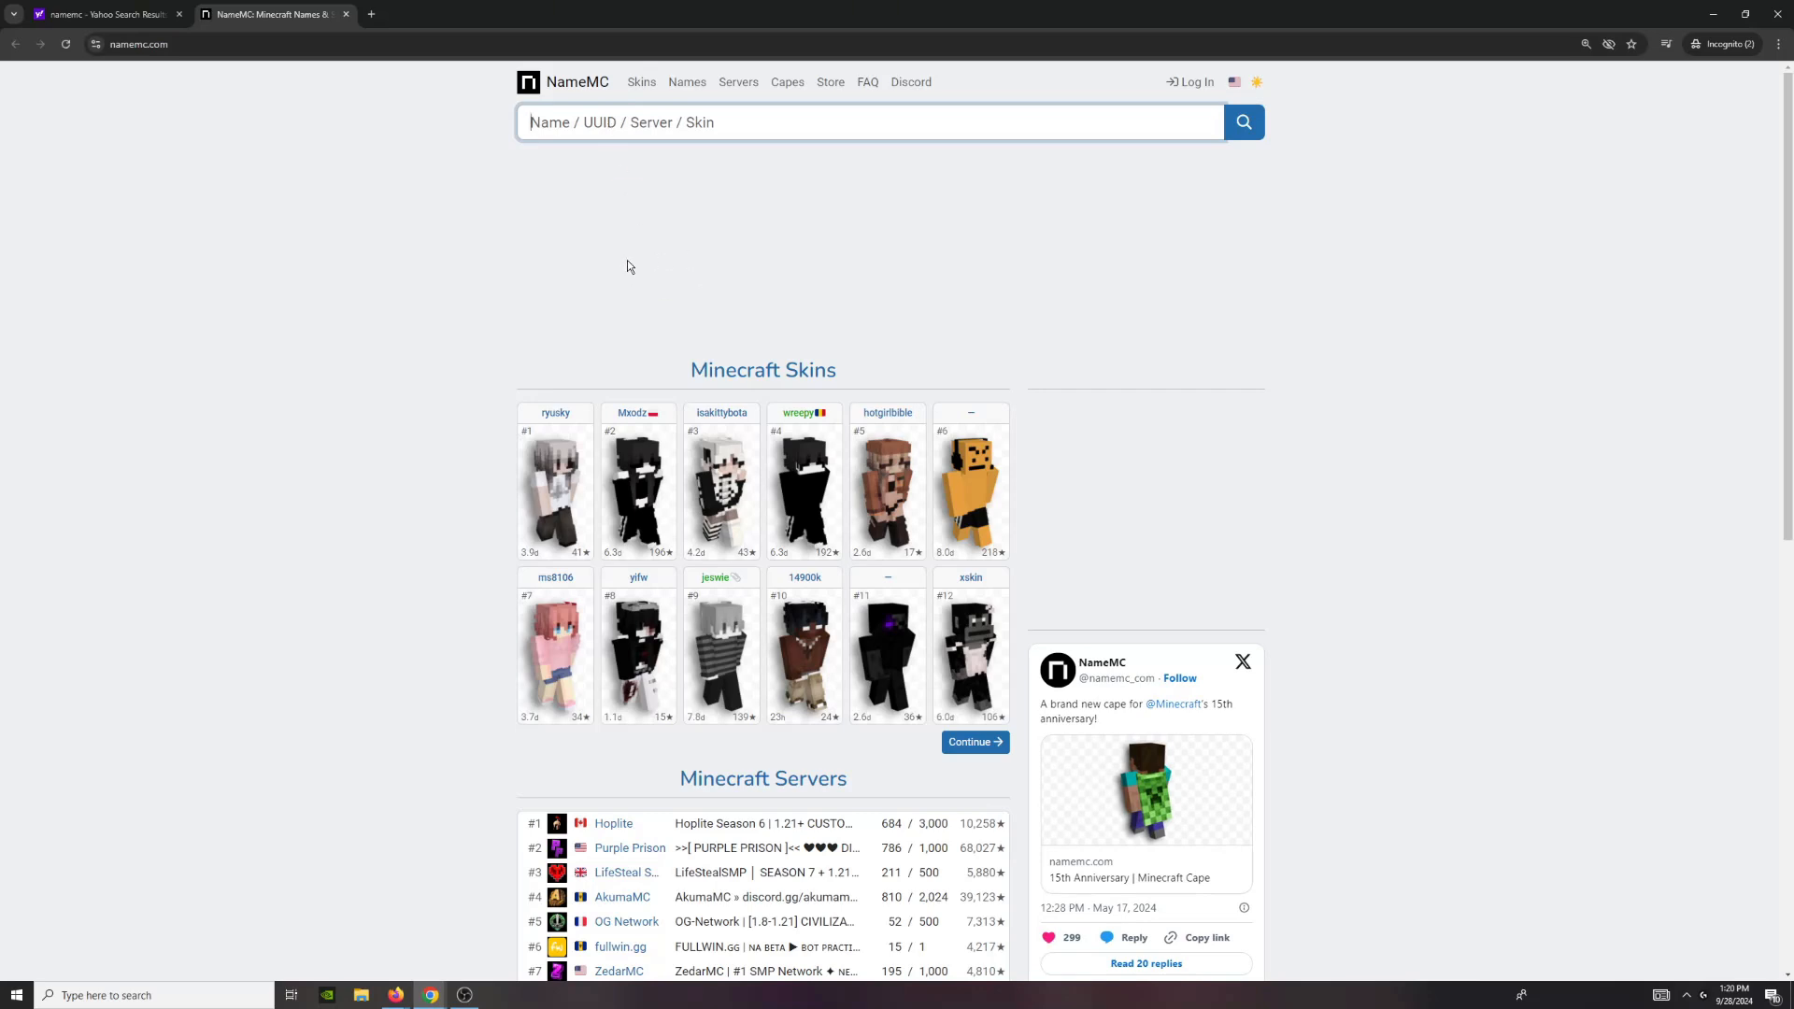
# Browse the Minecraft Skins listing and the skins grouped by tag
pyautogui.click(641, 81)
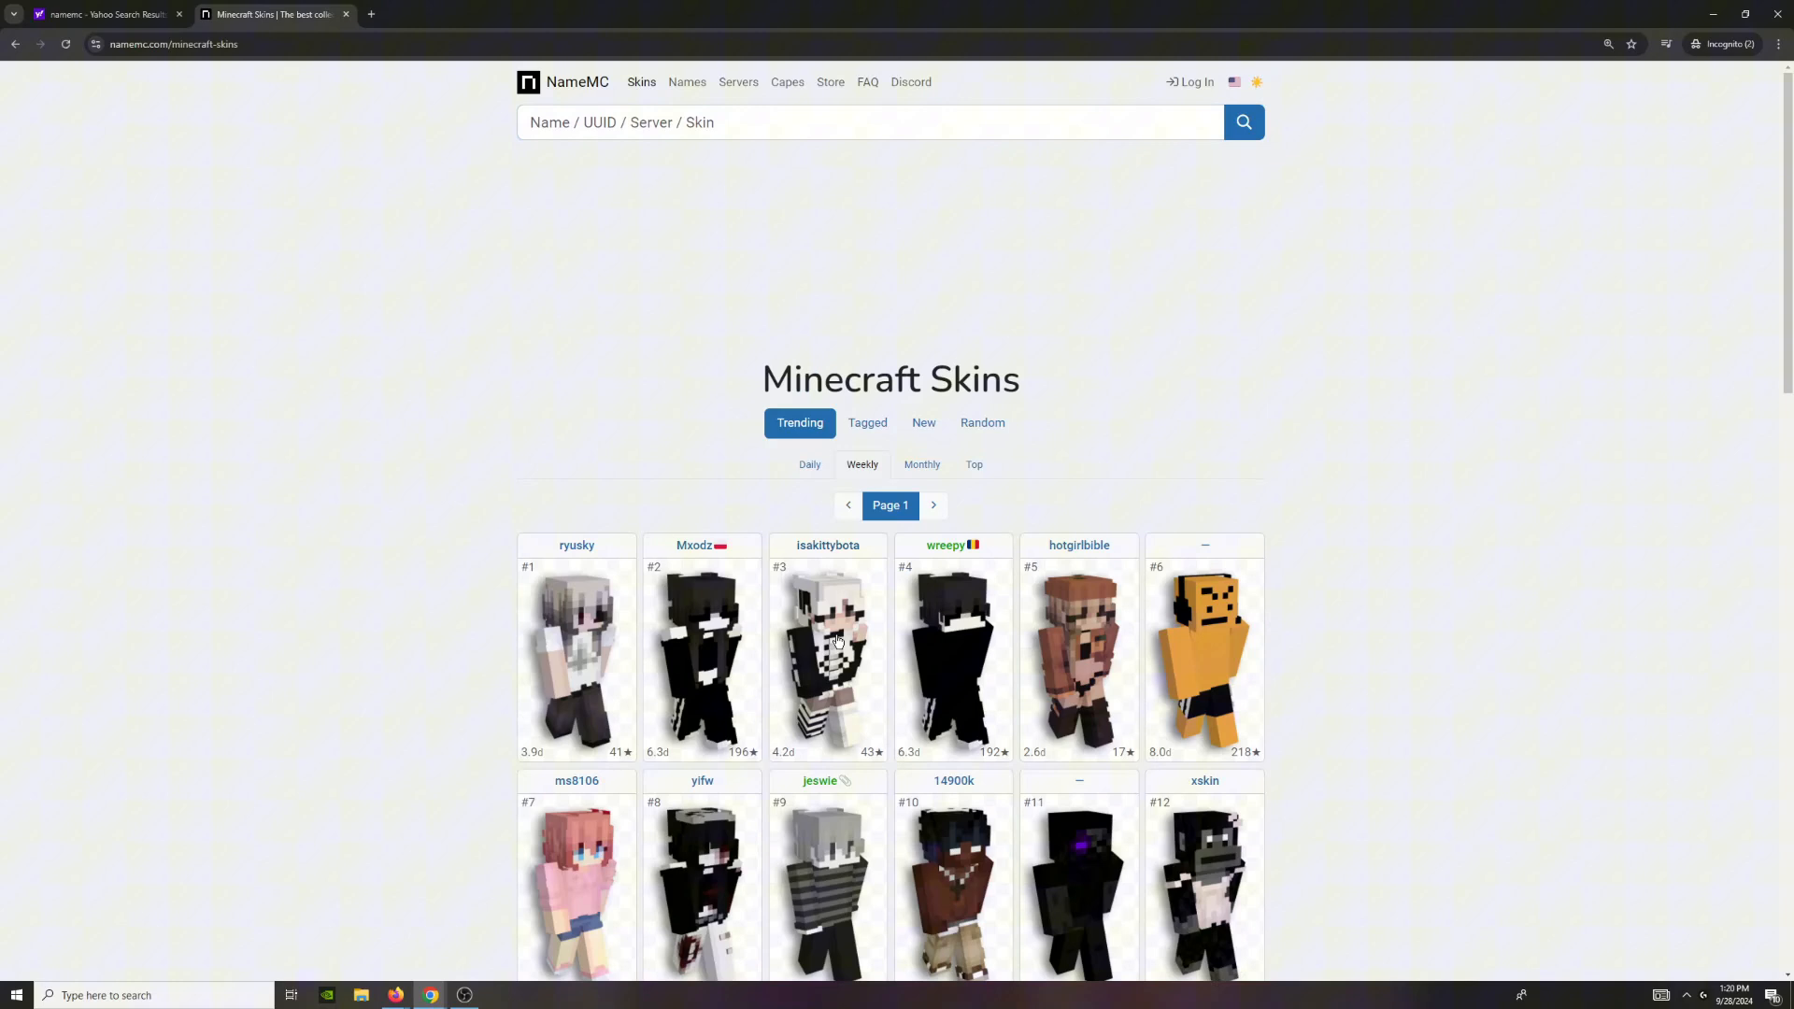
pyautogui.scroll(-3)
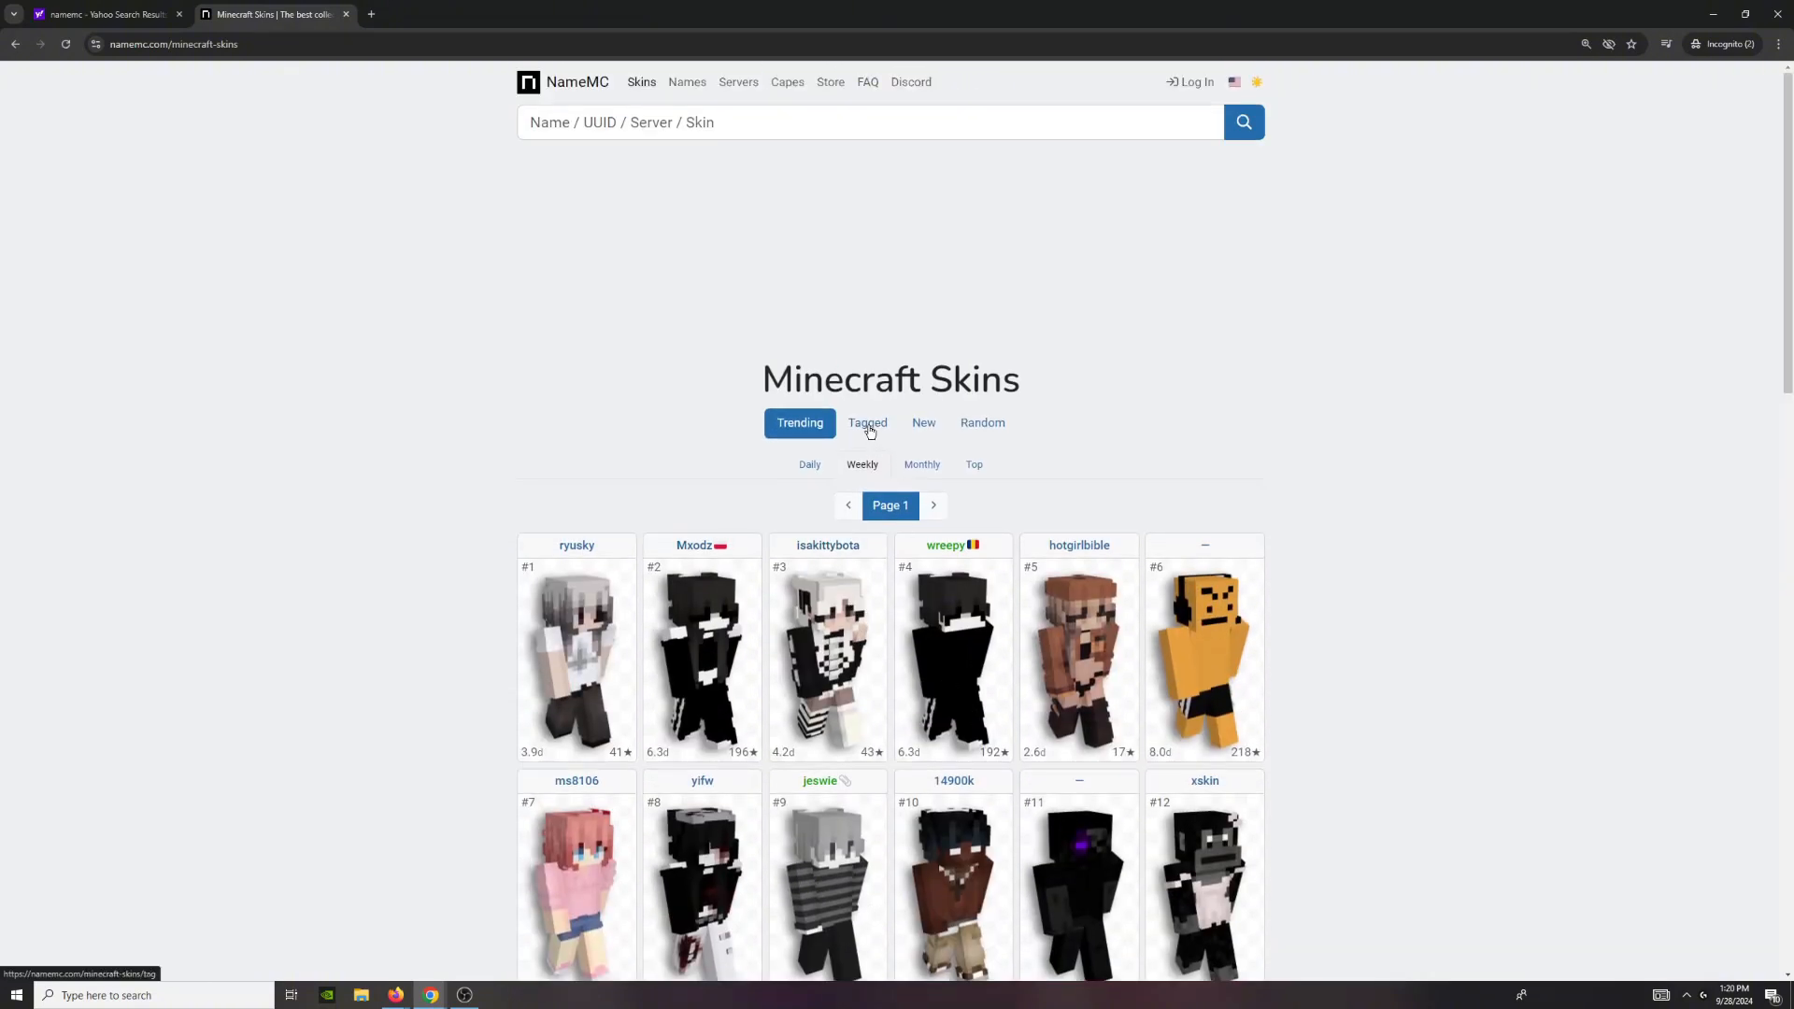
pyautogui.click(867, 422)
pyautogui.write('sad')
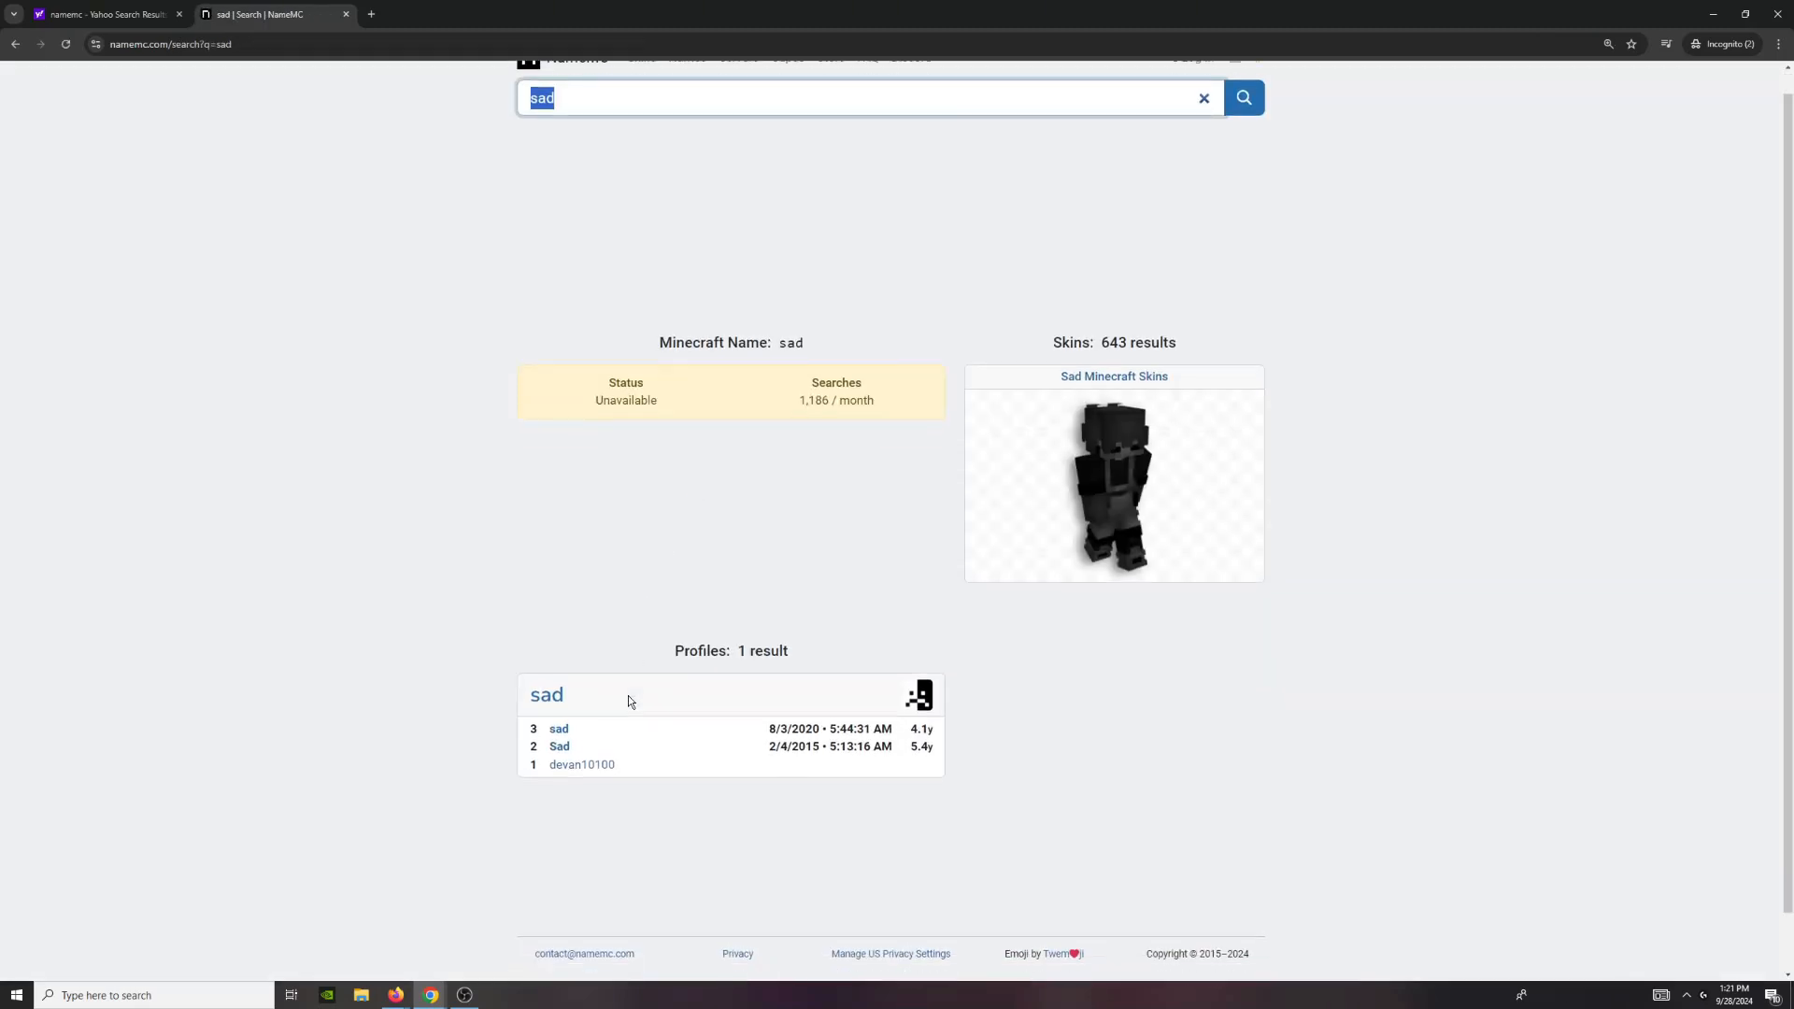
# Go to the 'sad' profile and view the black-and-white skin it wears
pyautogui.click(546, 694)
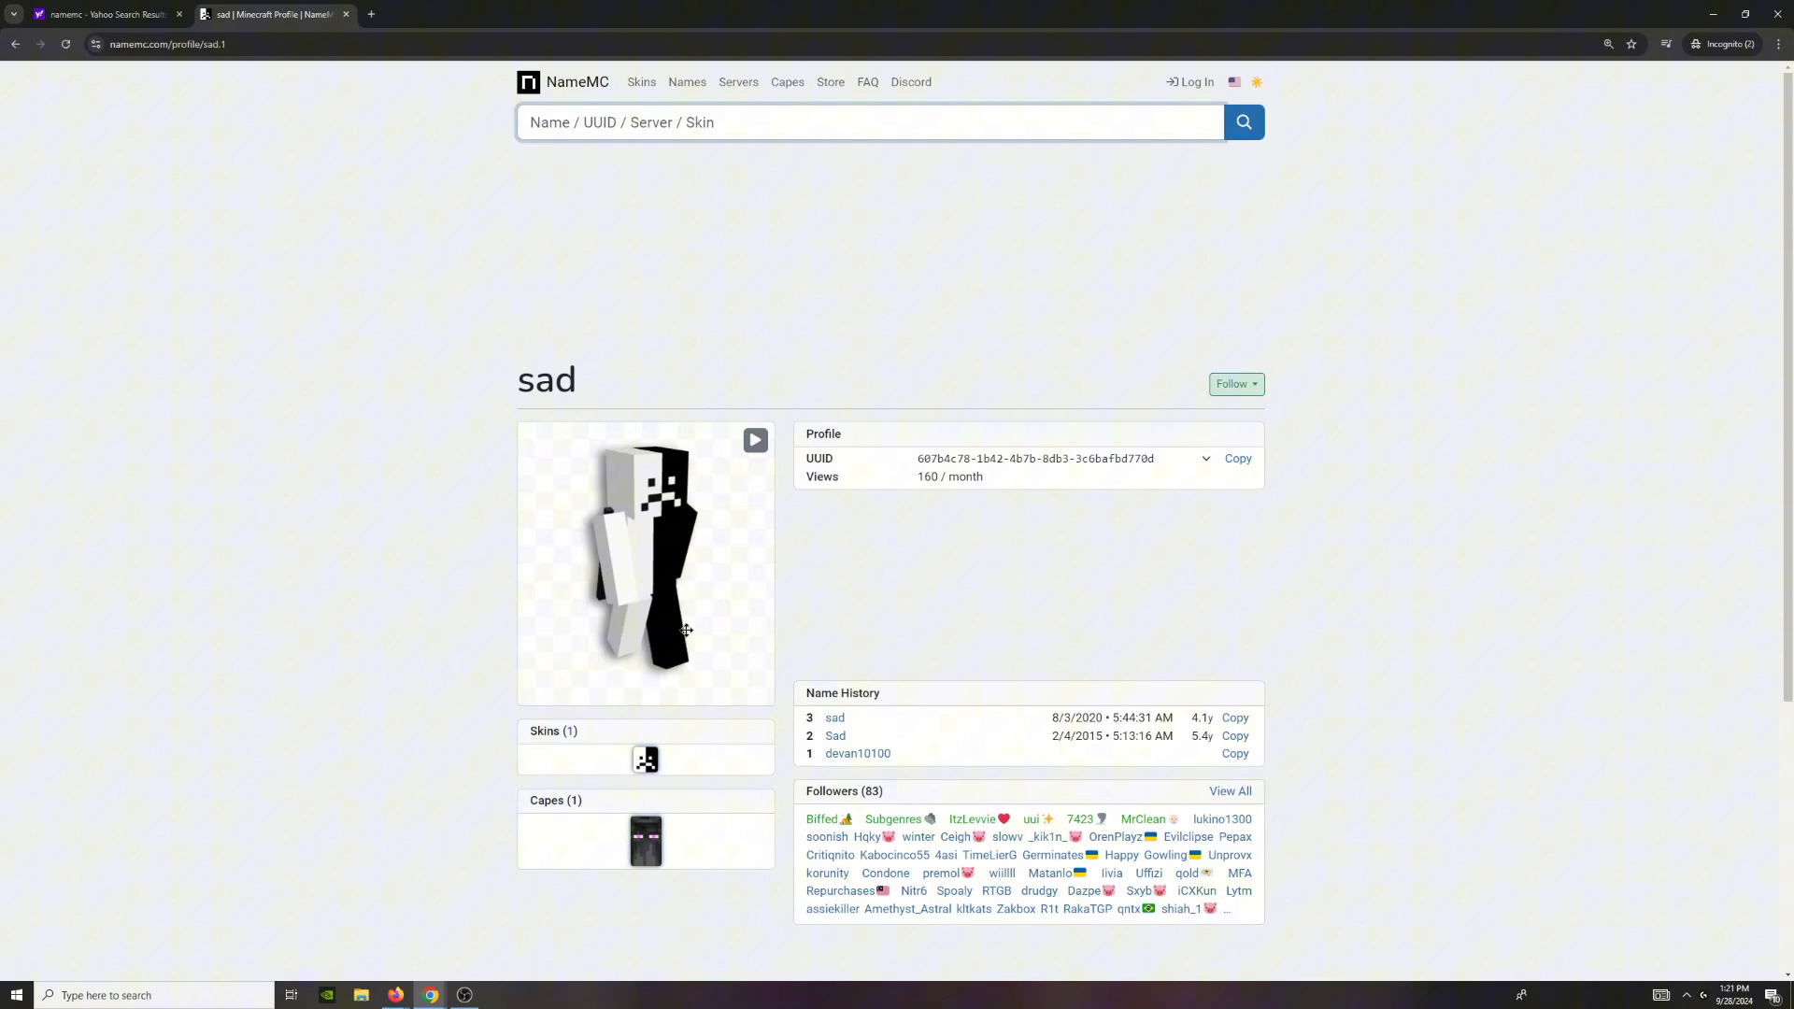
pyautogui.scroll(-3)
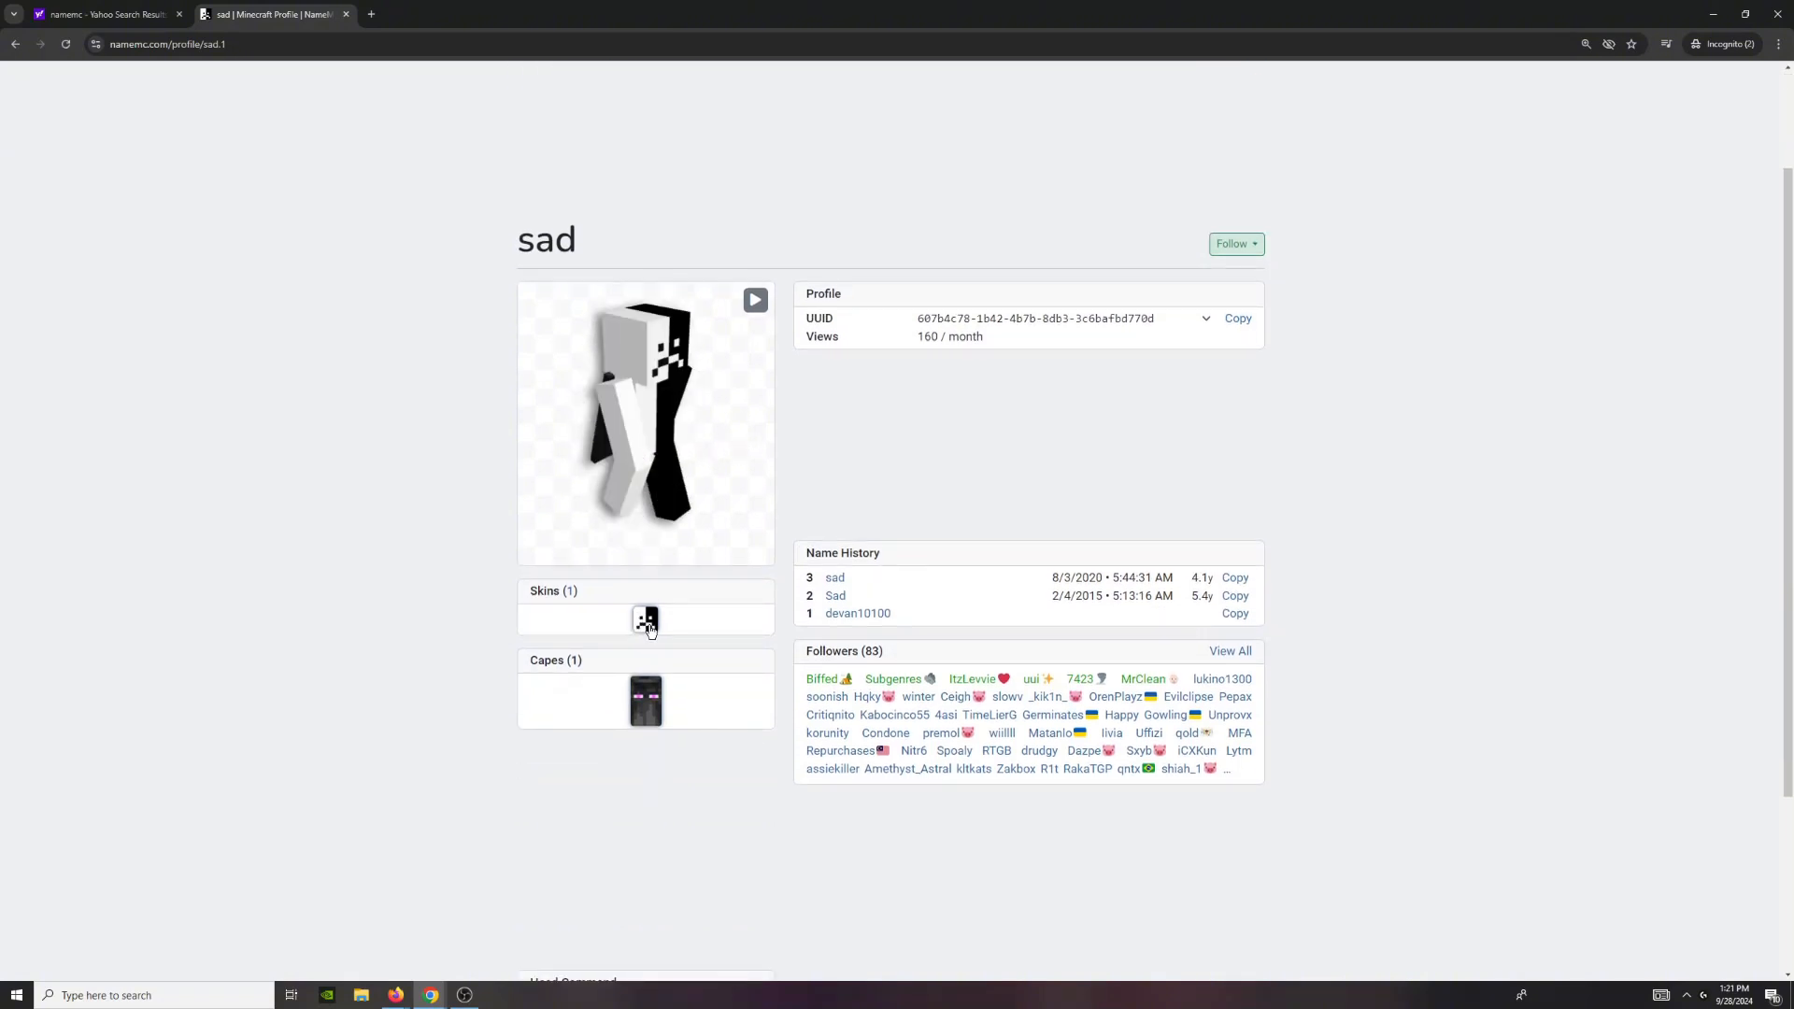
pyautogui.click(644, 622)
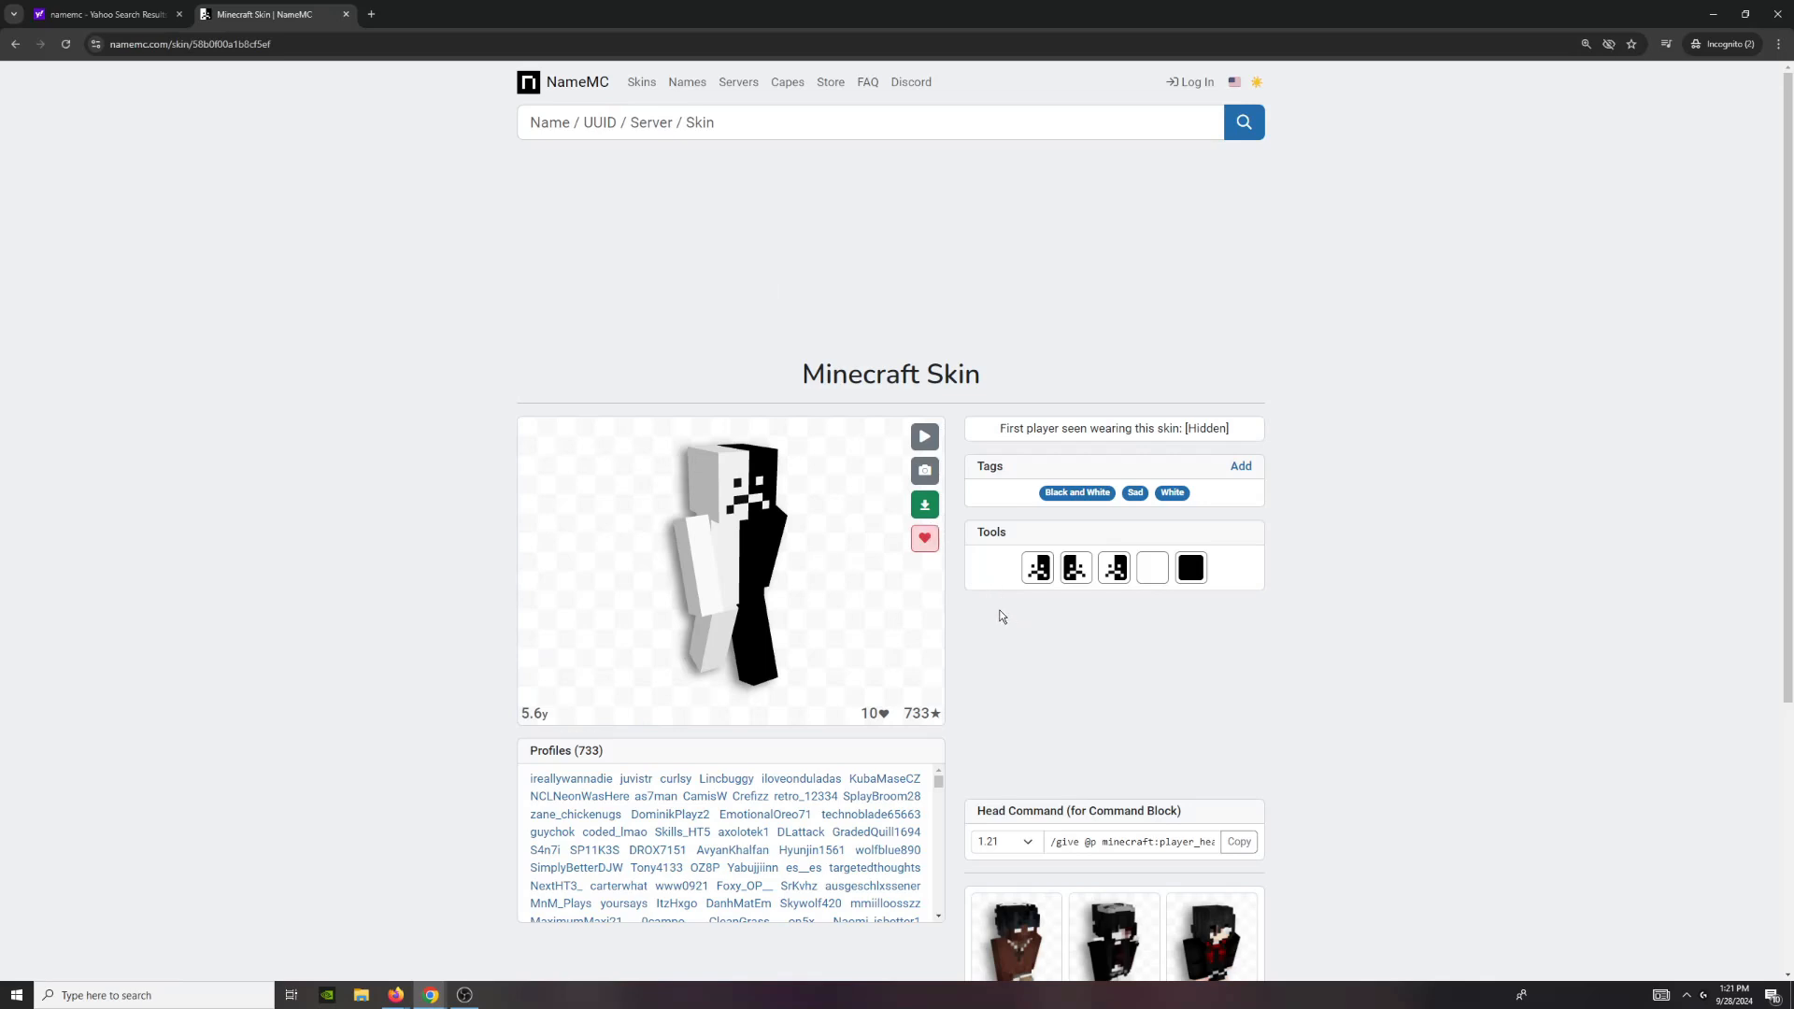
# Download that skin as a PNG via the green download button
pyautogui.scroll(-3)
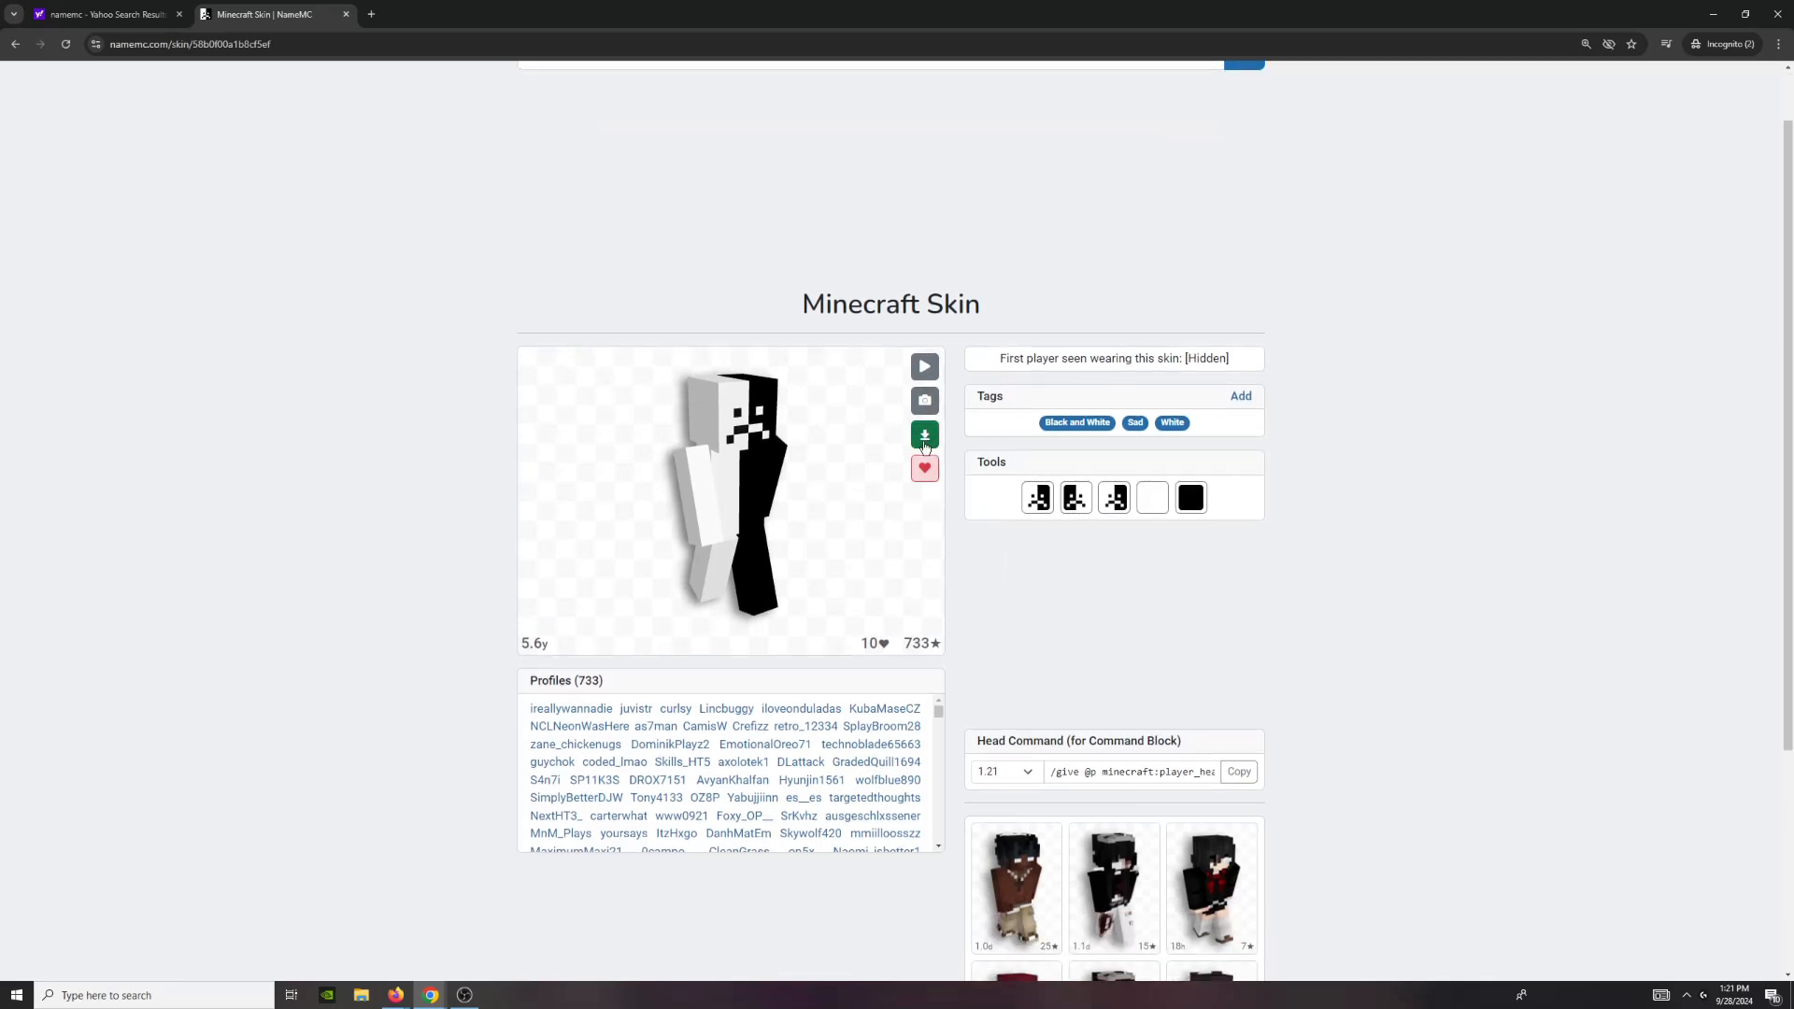
pyautogui.click(923, 433)
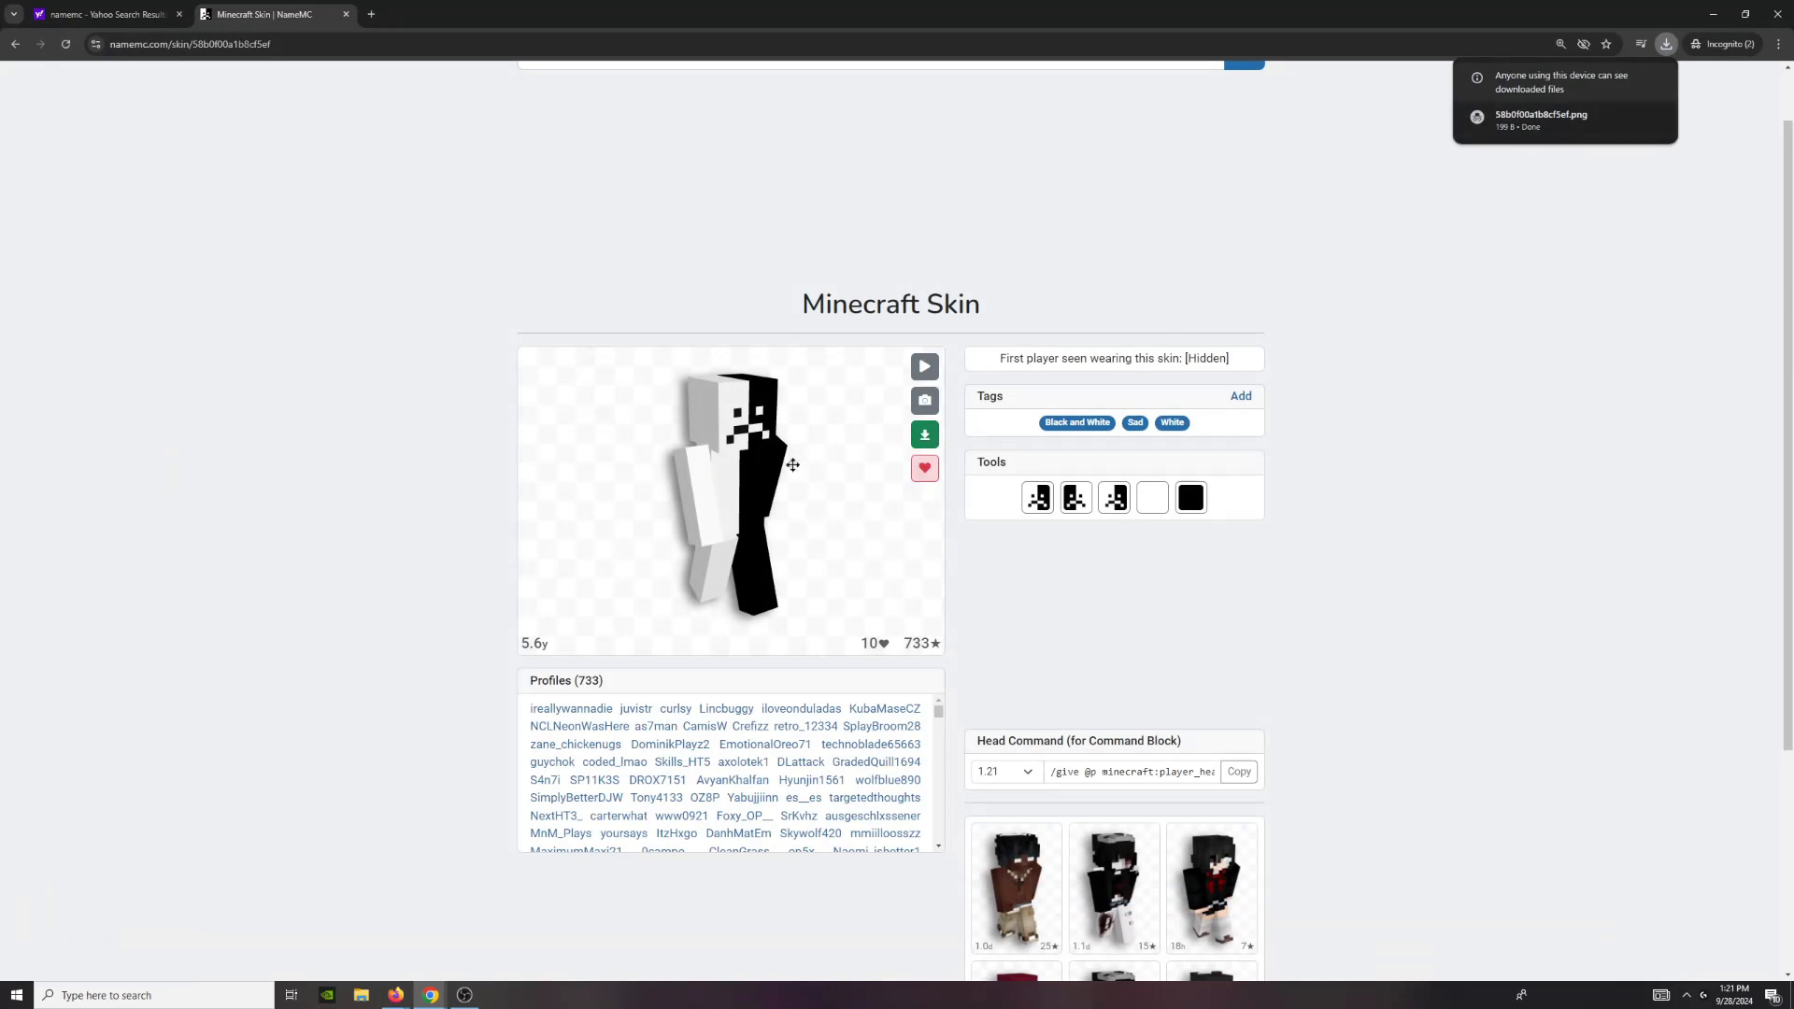
pyautogui.moveTo(1513, 148)
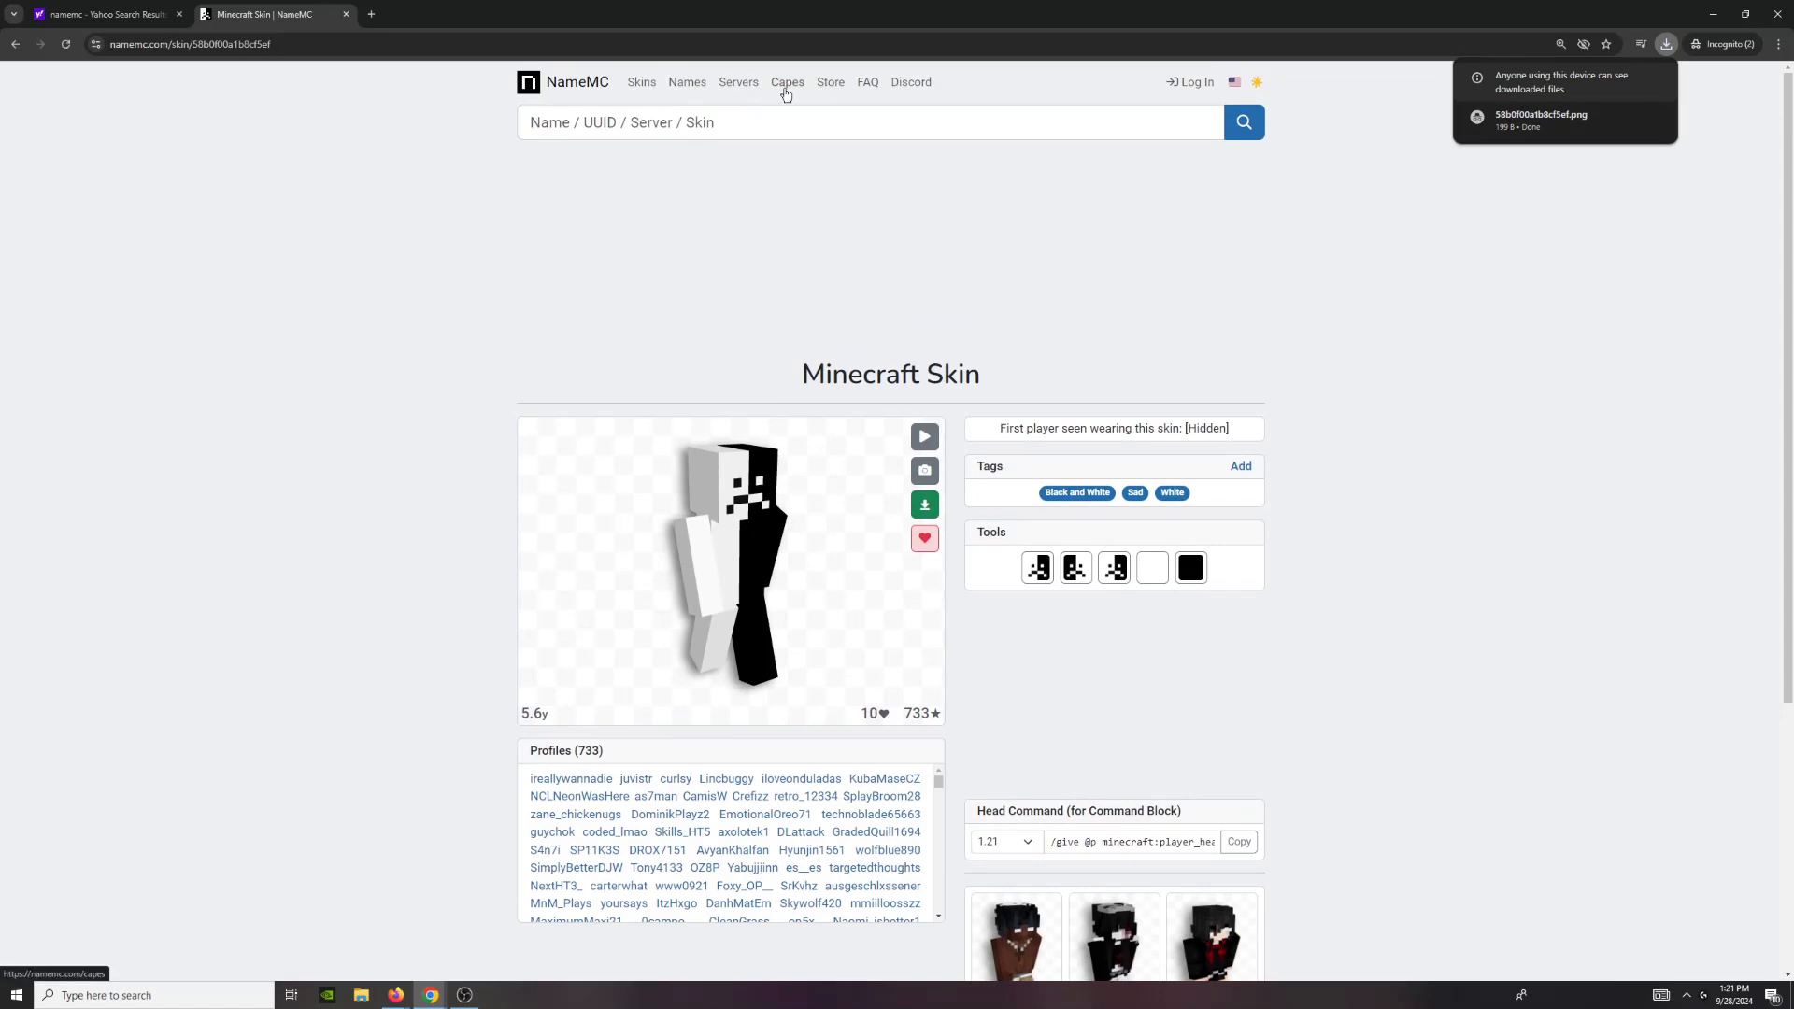
# Switch the skins listing to Random and refresh for a fresh grid of skins
pyautogui.click(641, 82)
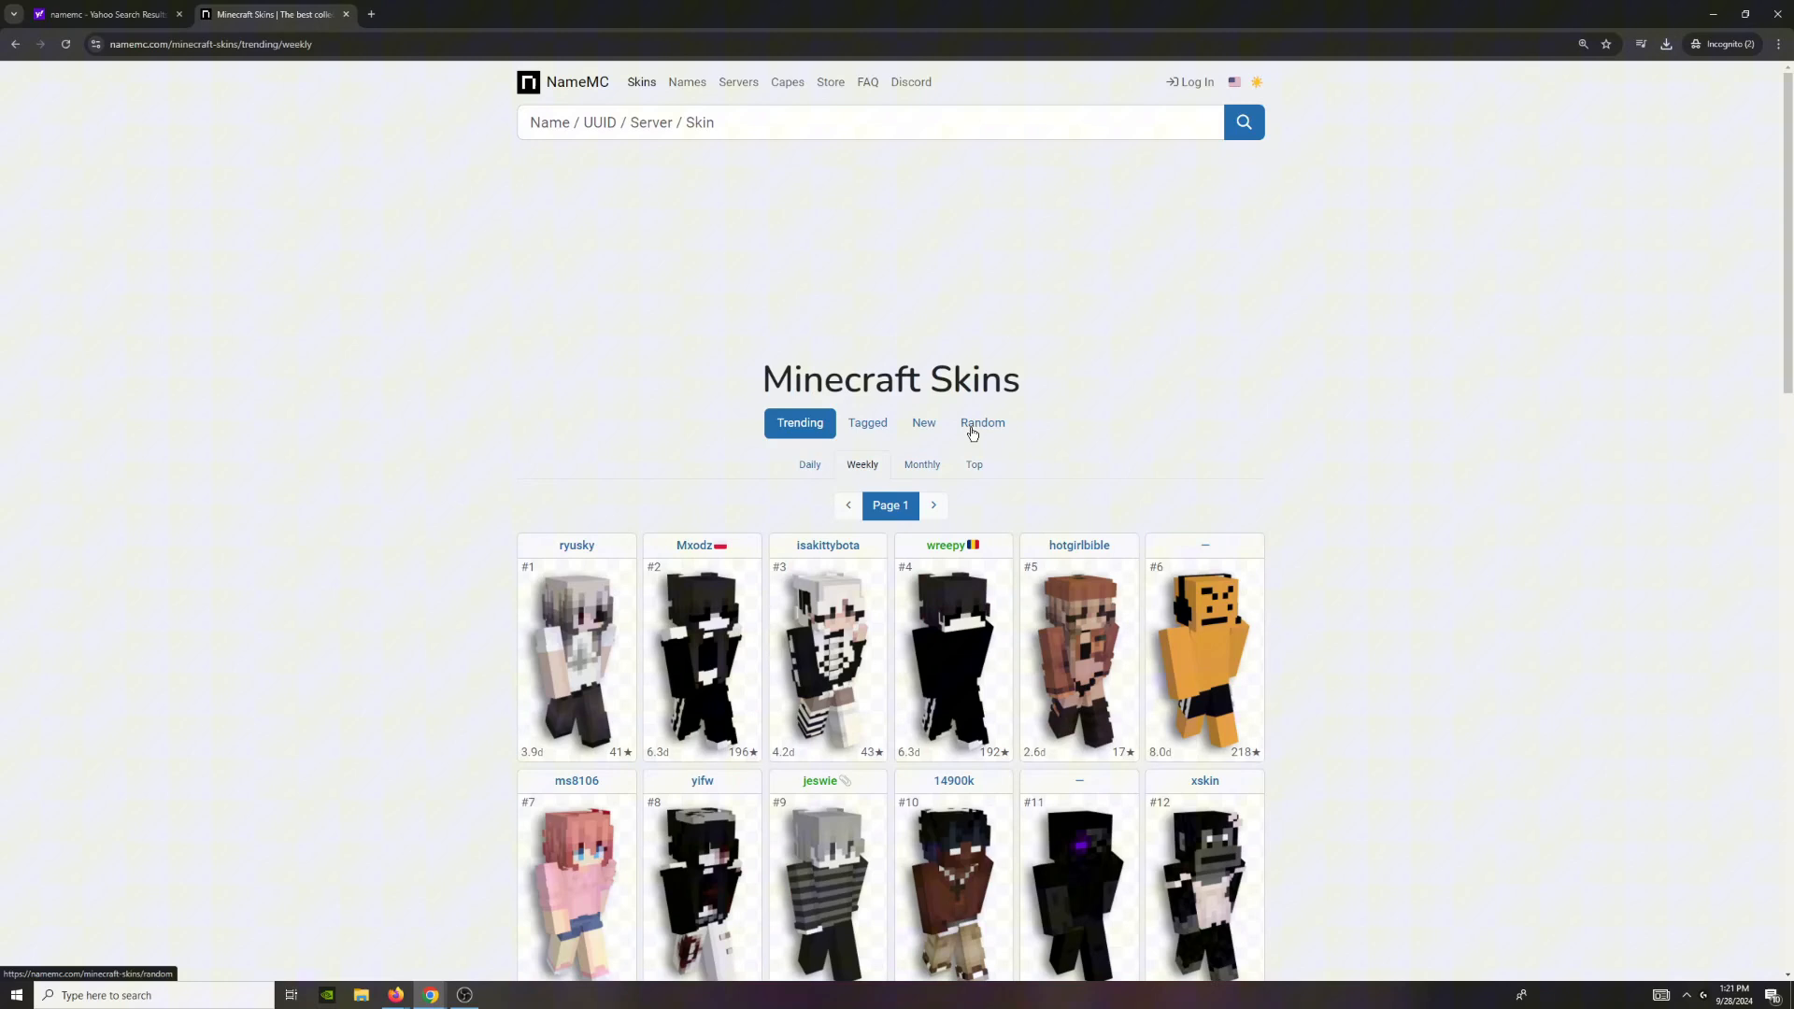
pyautogui.click(983, 422)
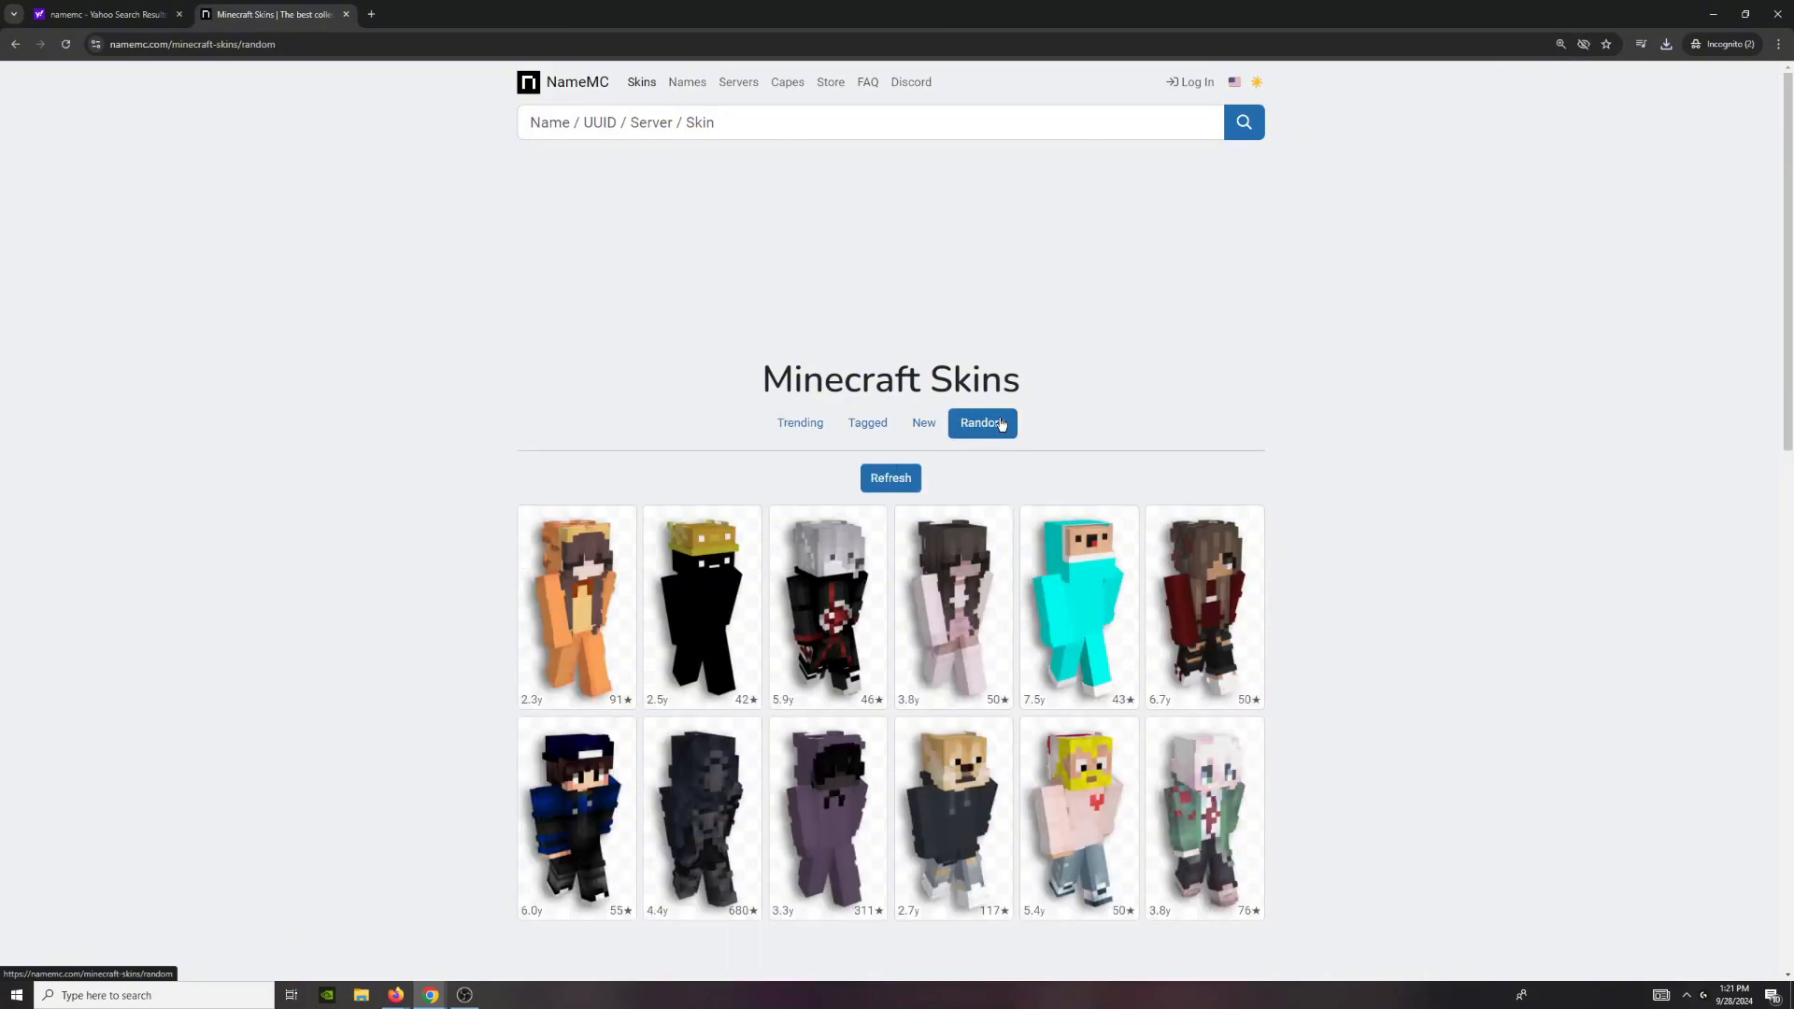
pyautogui.click(889, 478)
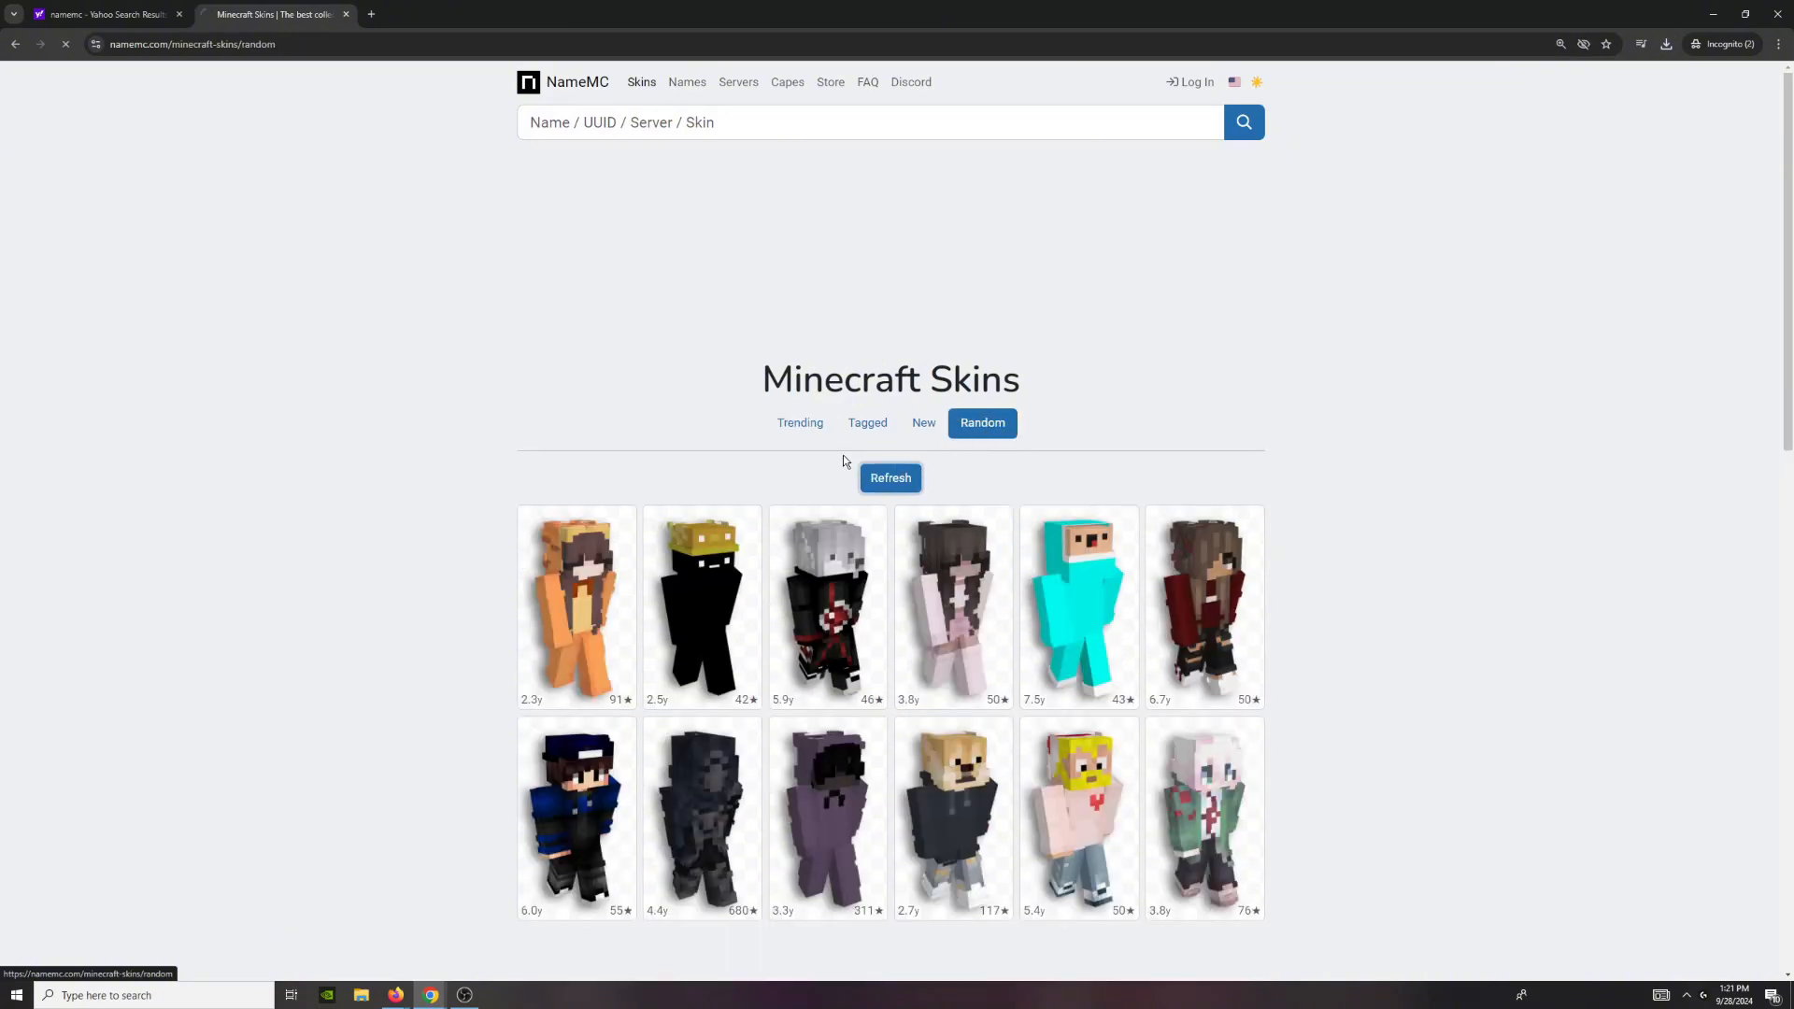